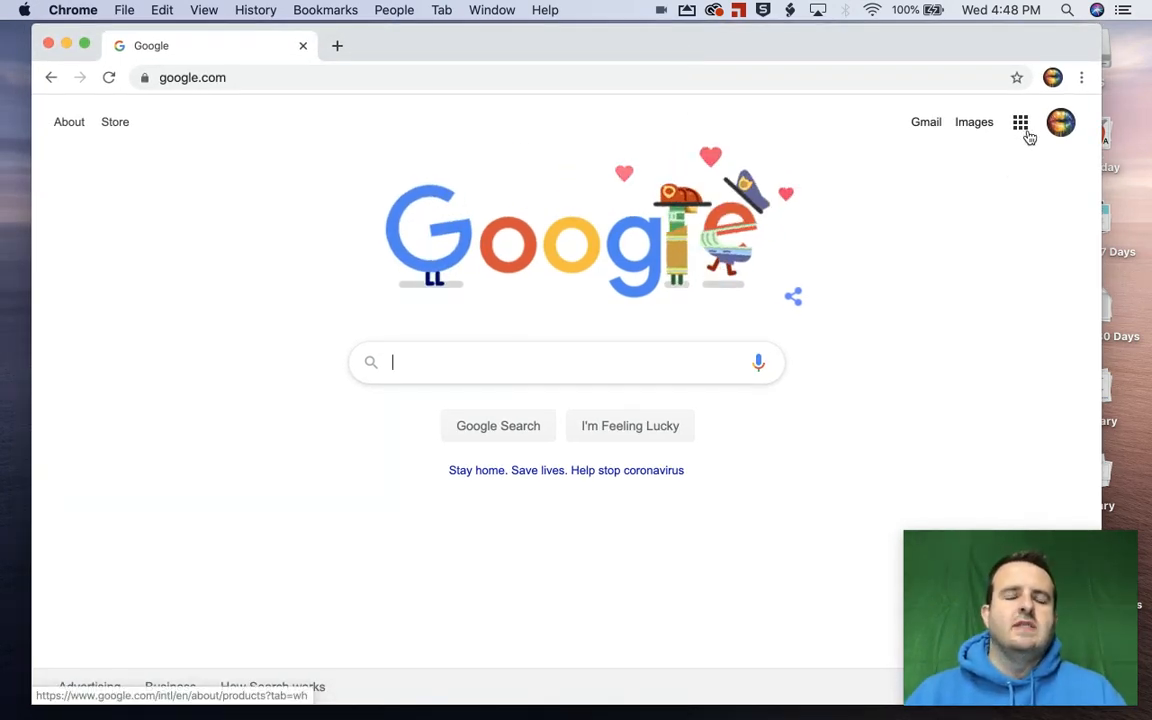
Launch Classroom from the Google apps grid on google.com
{"action": "left_click", "coordinate": [1020, 122]}
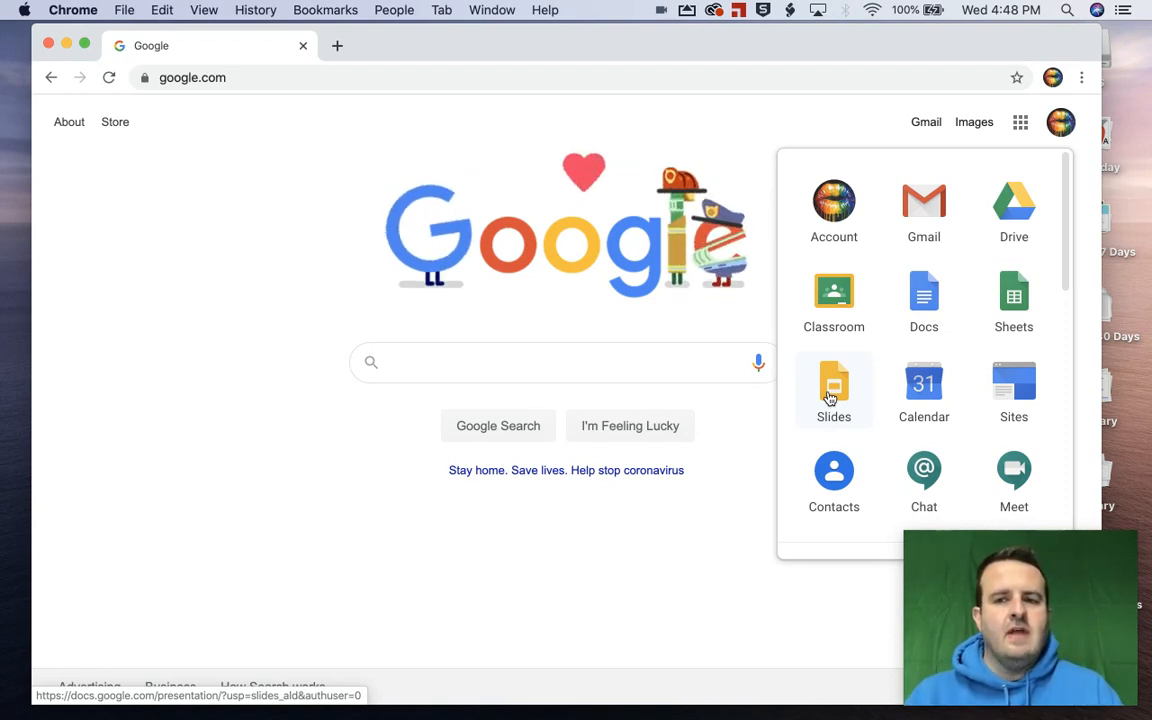
{"action": "mouse_move", "coordinate": [834, 300]}
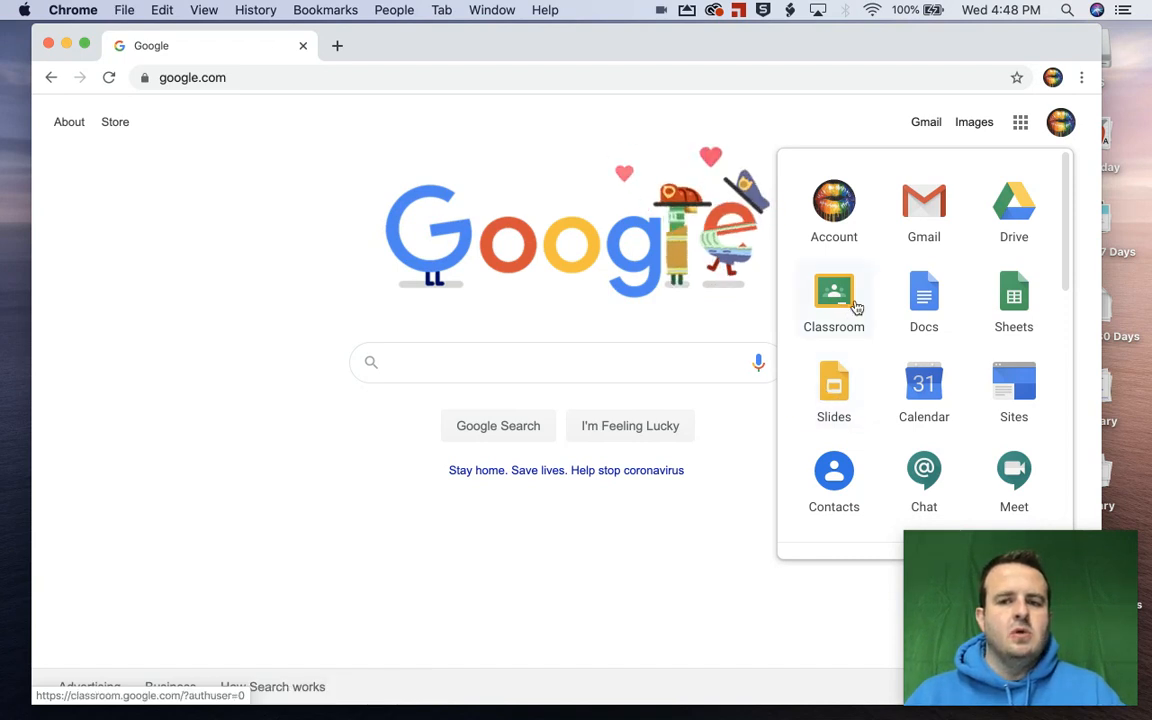
{"action": "left_click", "coordinate": [832, 300]}
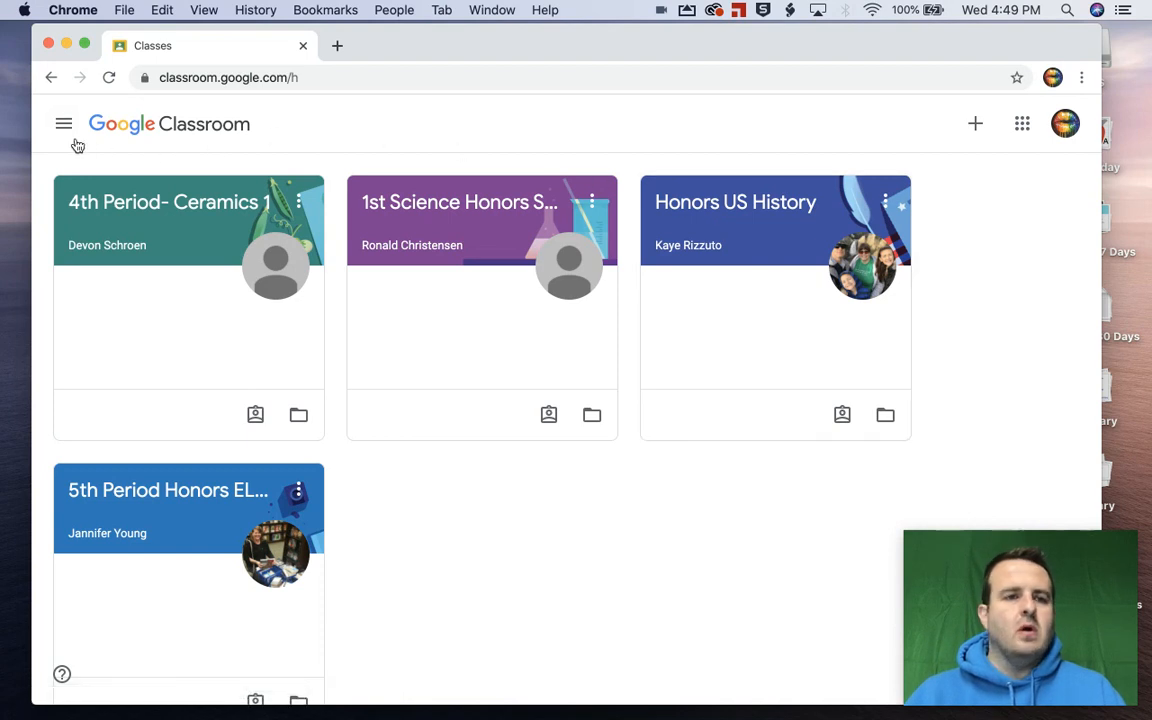
Navigate to the To-do page via the main menu
{"action": "left_click", "coordinate": [64, 124]}
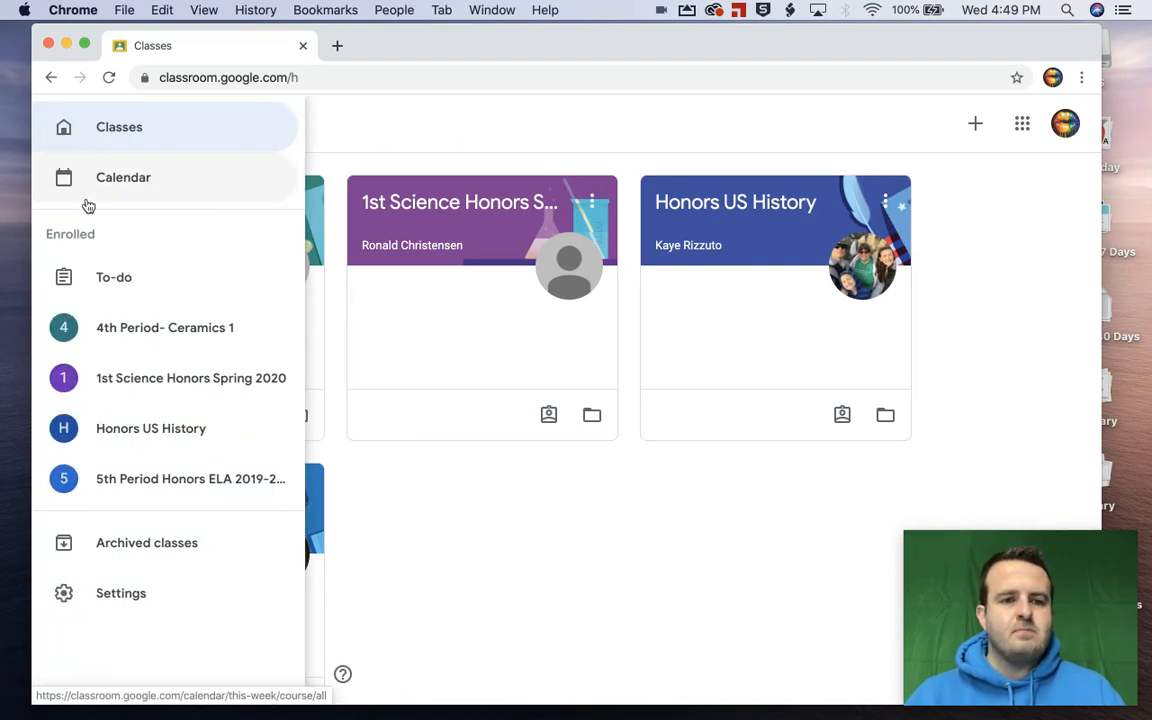
{"action": "left_click", "coordinate": [112, 276]}
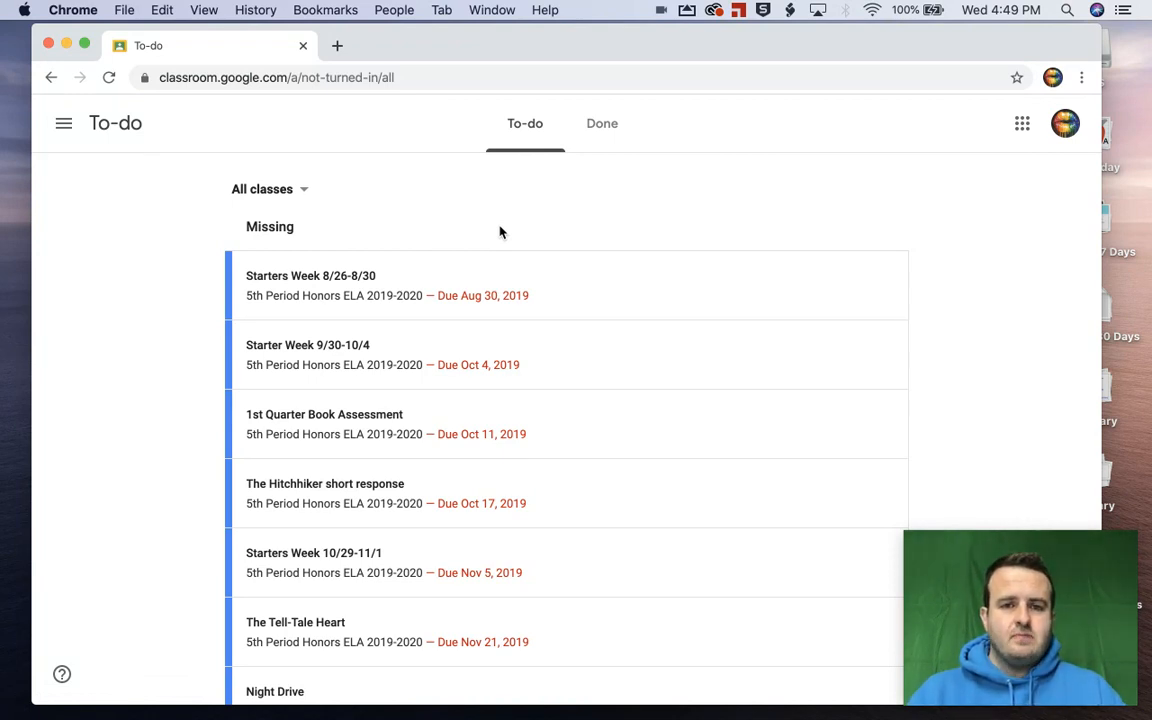
{"action": "mouse_move", "coordinate": [532, 298]}
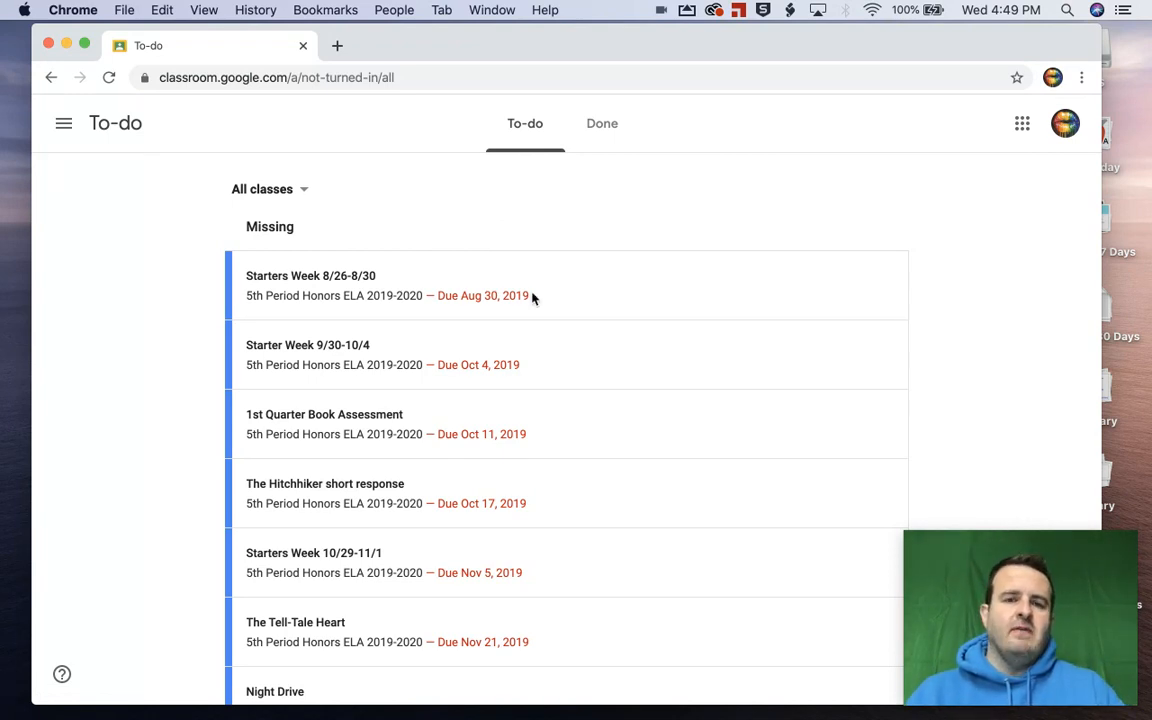
{"action": "scroll", "scroll_direction": "down", "scroll_amount": 3}
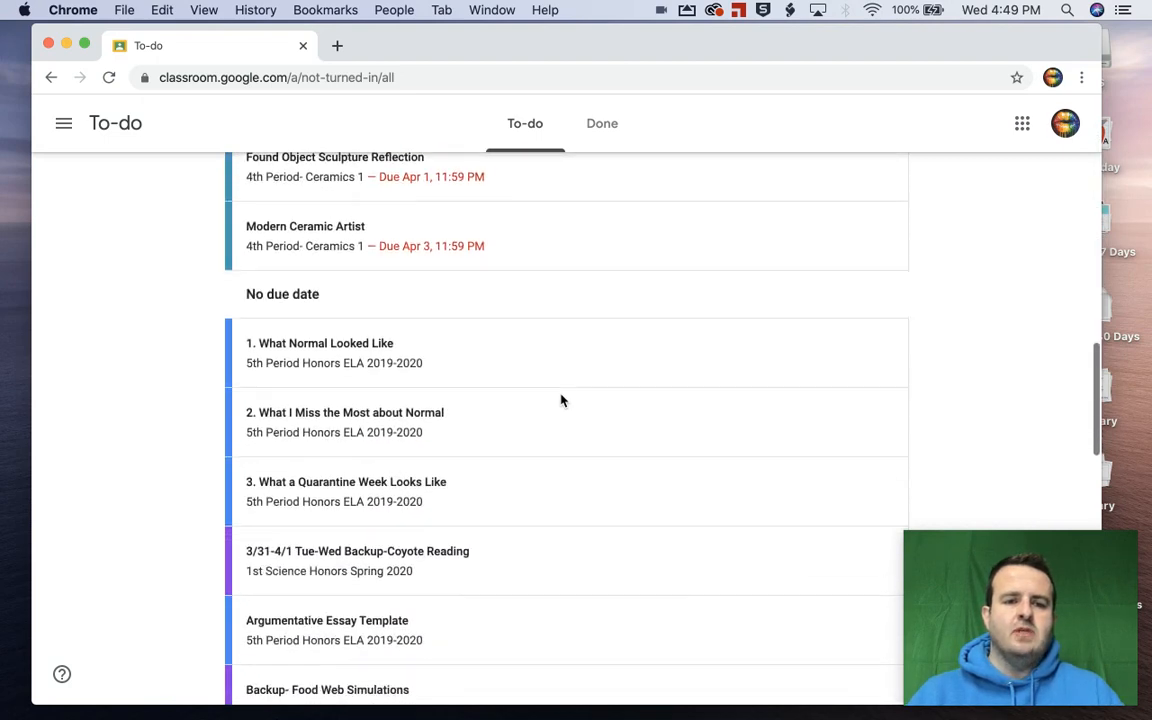
{"action": "scroll", "scroll_direction": "down", "scroll_amount": 3}
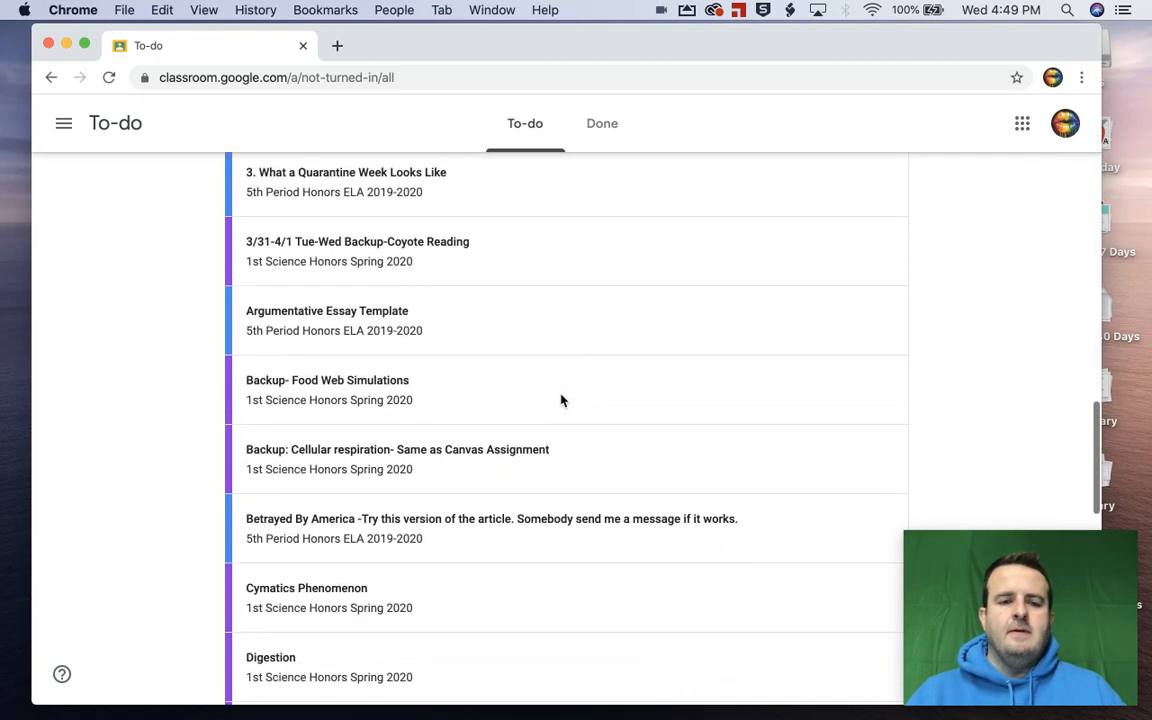
{"action": "scroll", "scroll_direction": "down", "scroll_amount": 3}
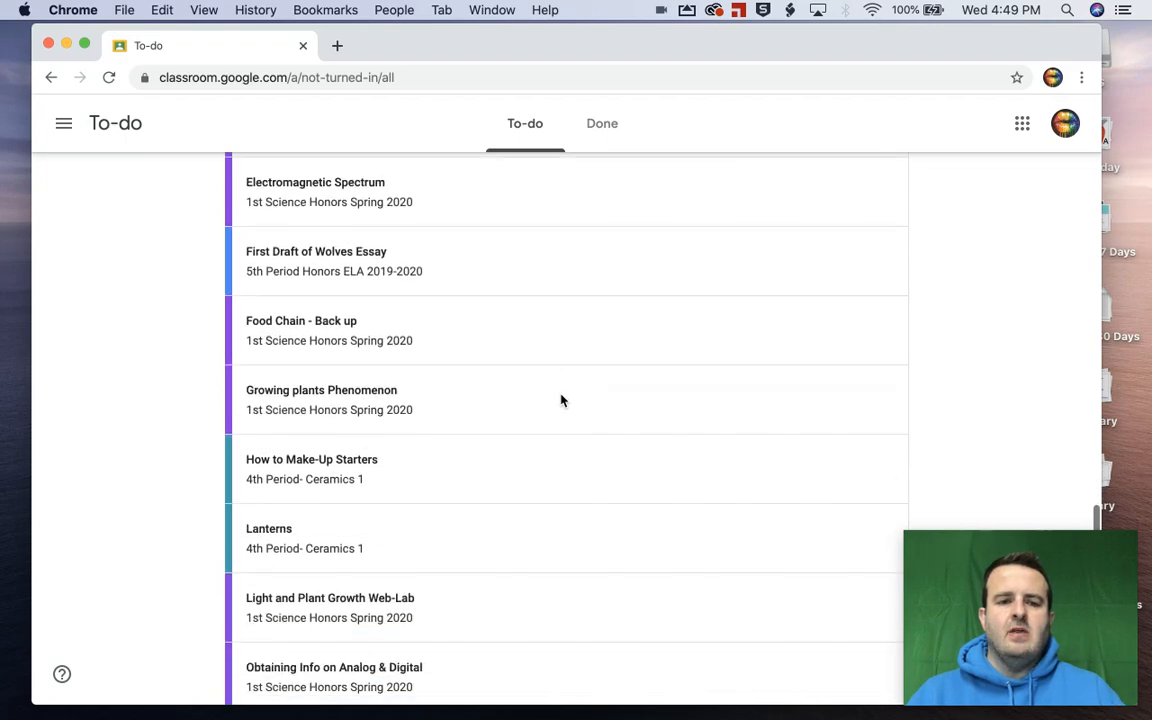
{"action": "scroll", "scroll_direction": "down", "scroll_amount": 3}
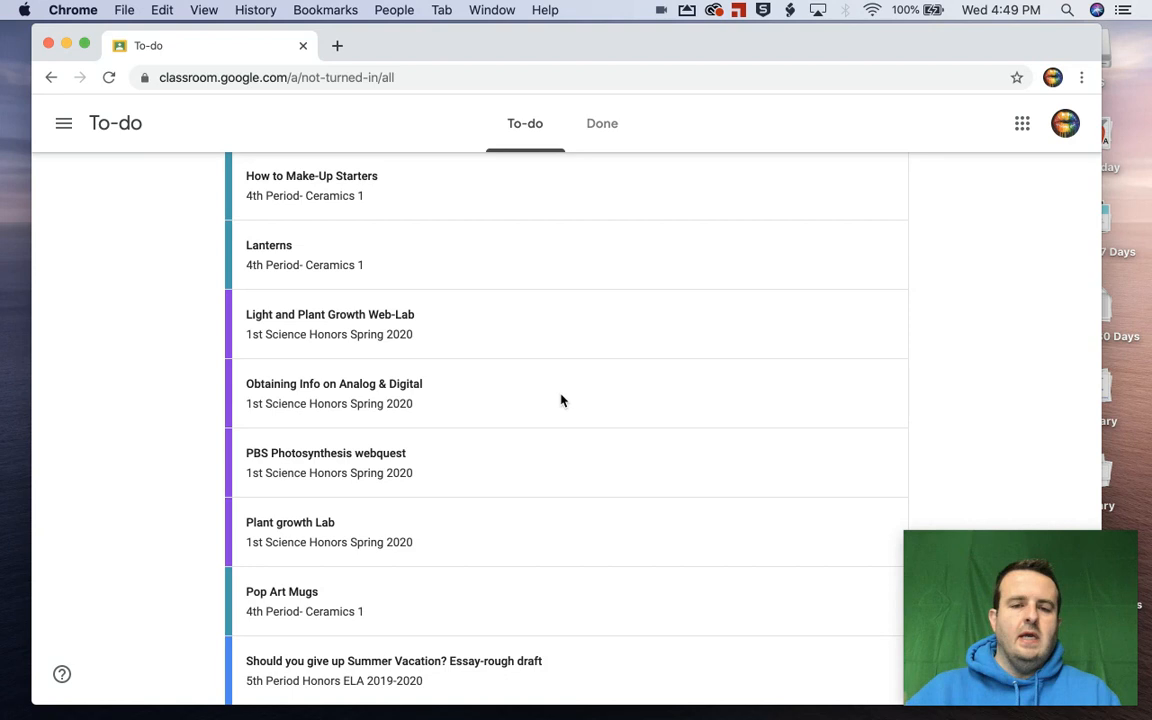
{"action": "mouse_move", "coordinate": [572, 298]}
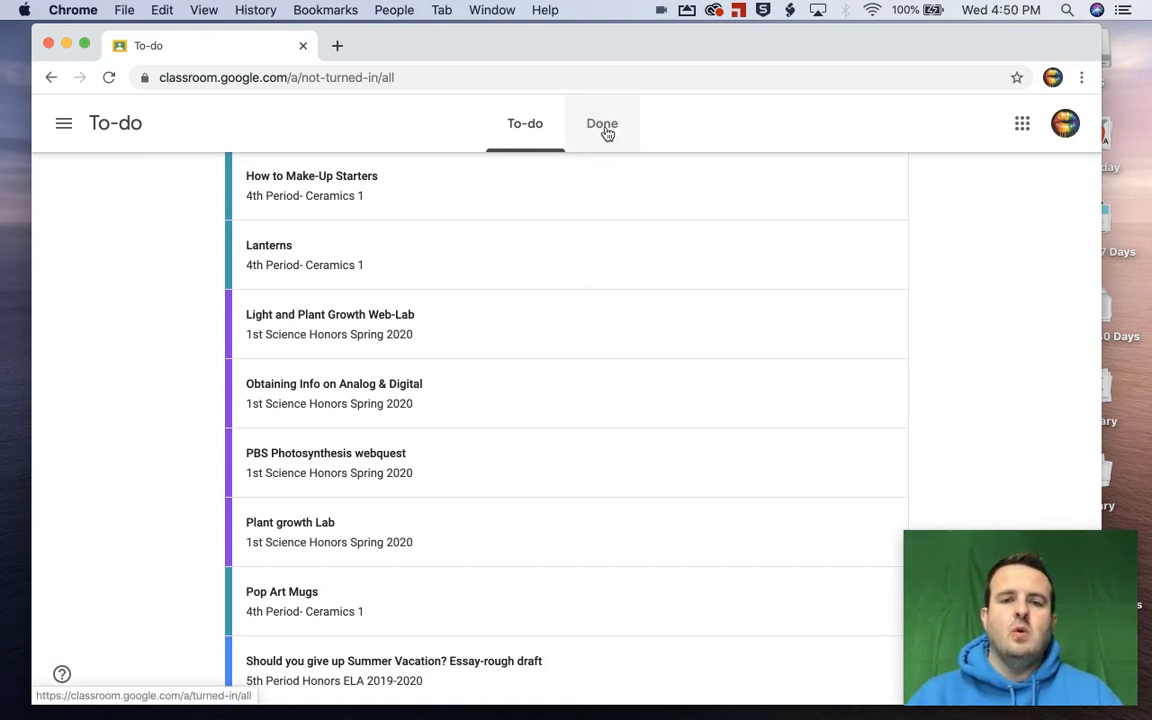
Review the Done list of turned-in assignments and their scores, such as 4/4
{"action": "left_click", "coordinate": [602, 124]}
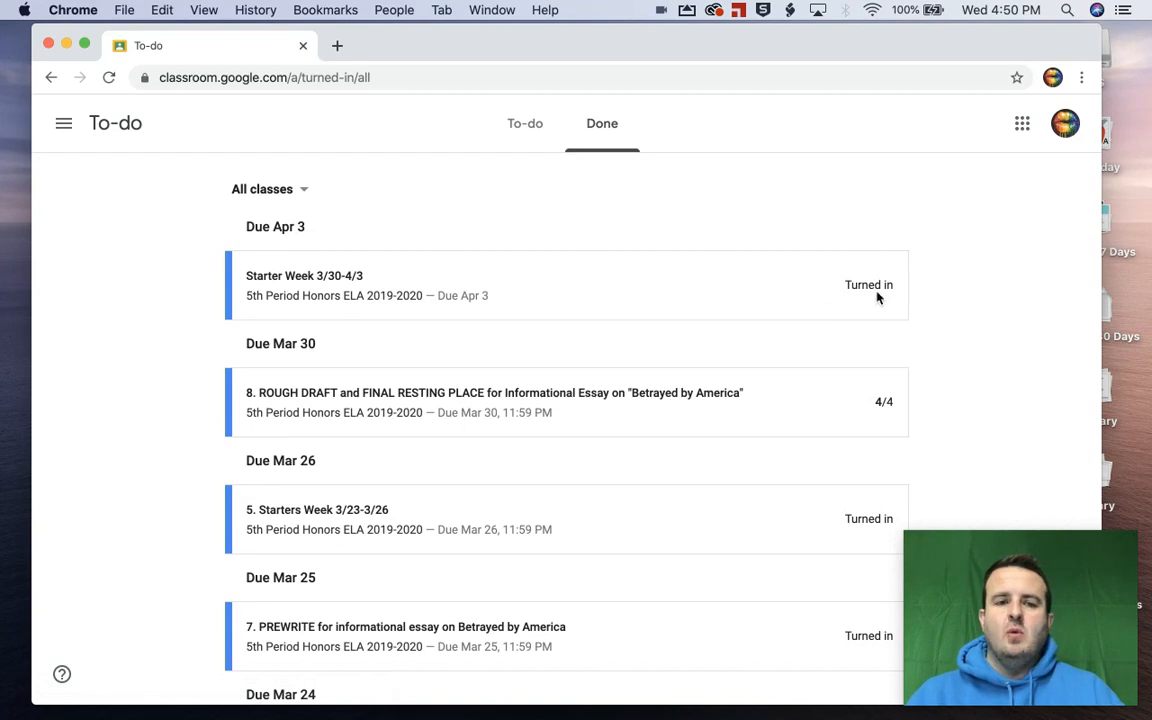
{"action": "scroll", "scroll_direction": "down", "scroll_amount": 3}
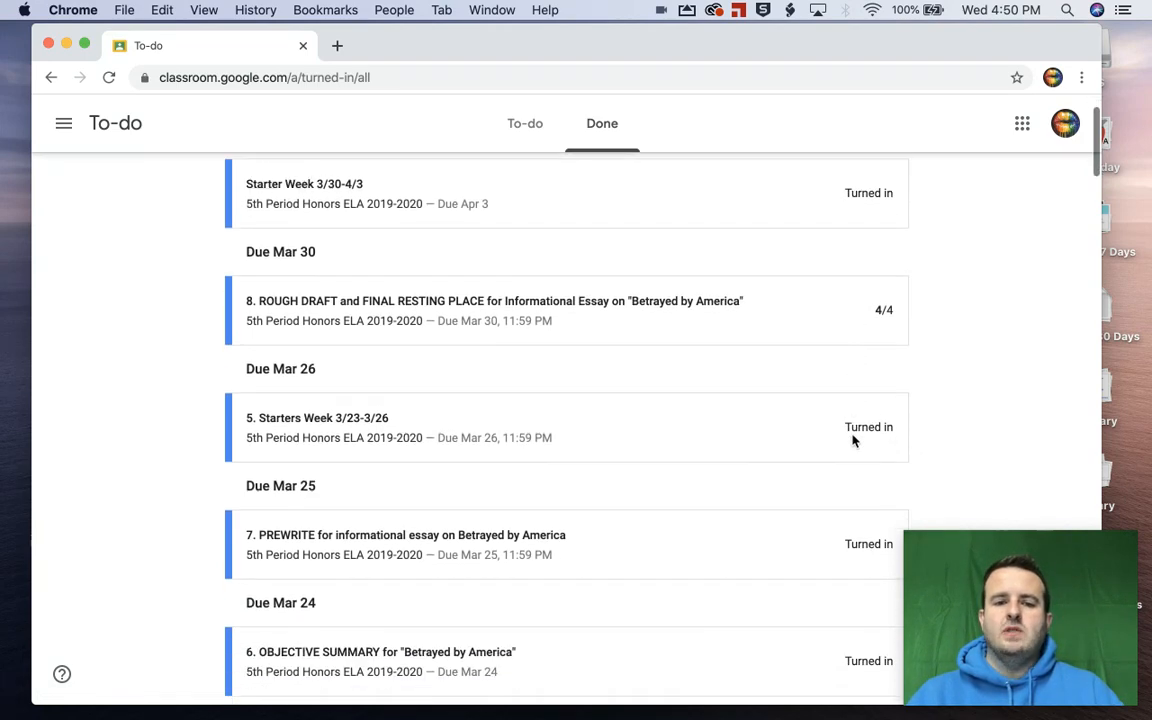
{"action": "scroll", "scroll_direction": "down", "scroll_amount": 3}
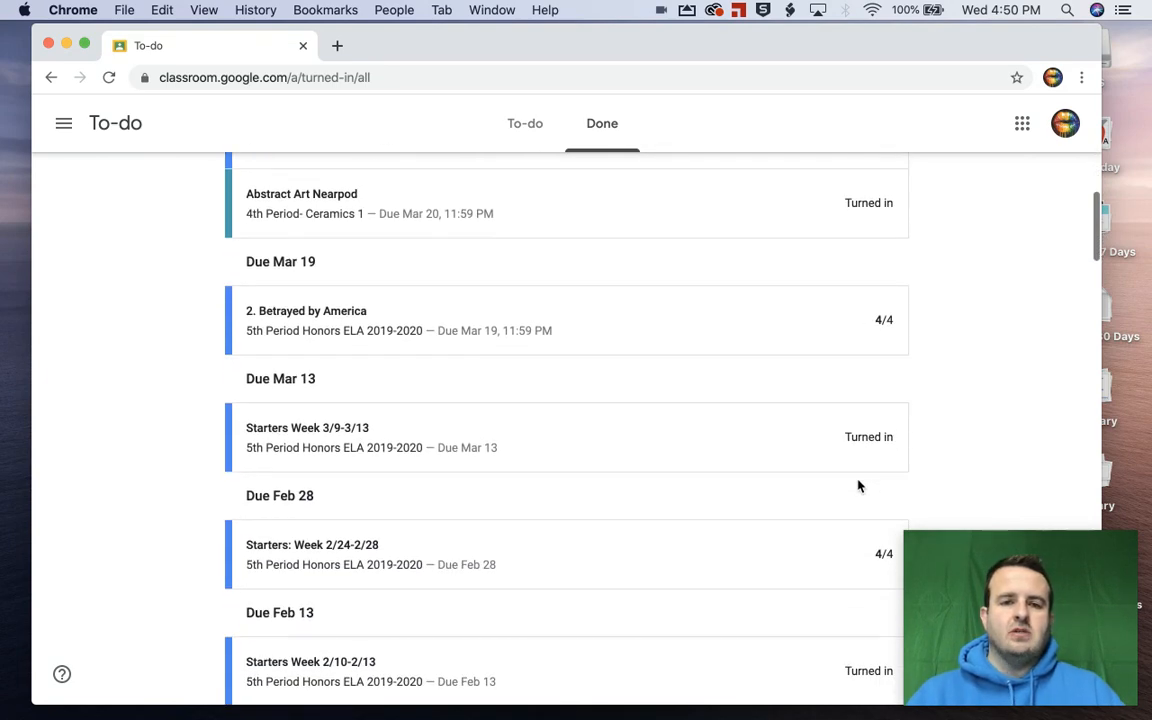
{"action": "scroll", "scroll_direction": "down", "scroll_amount": 3}
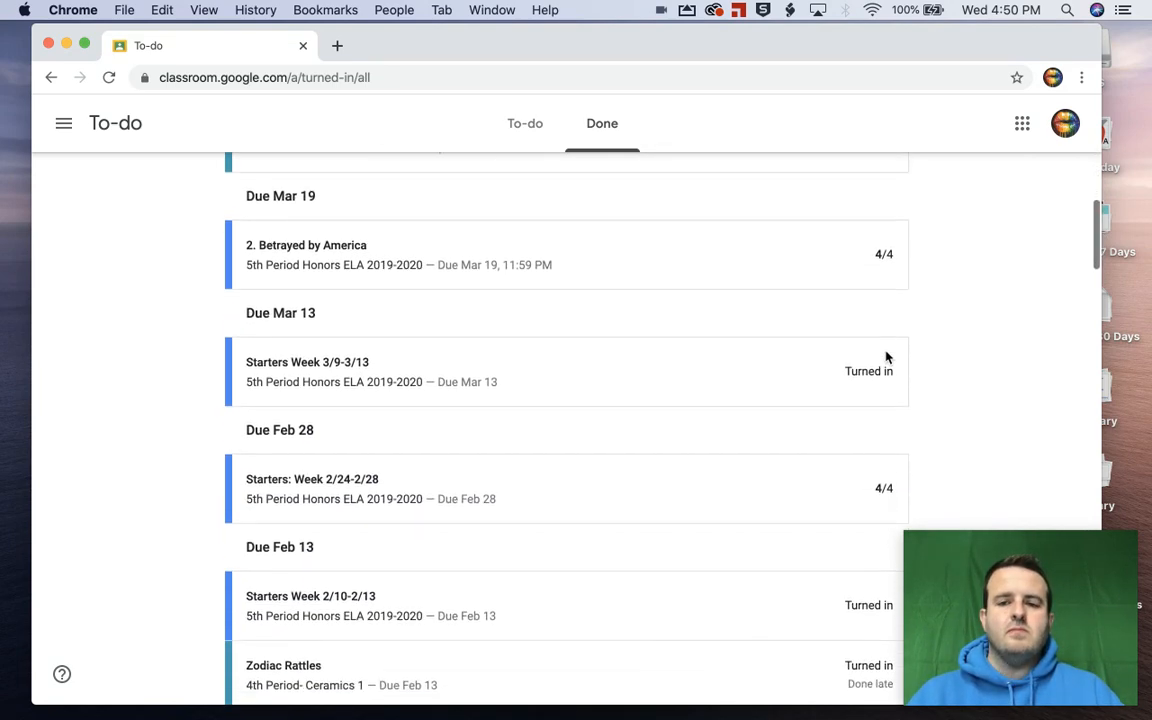
{"action": "scroll", "scroll_direction": "down", "scroll_amount": 3}
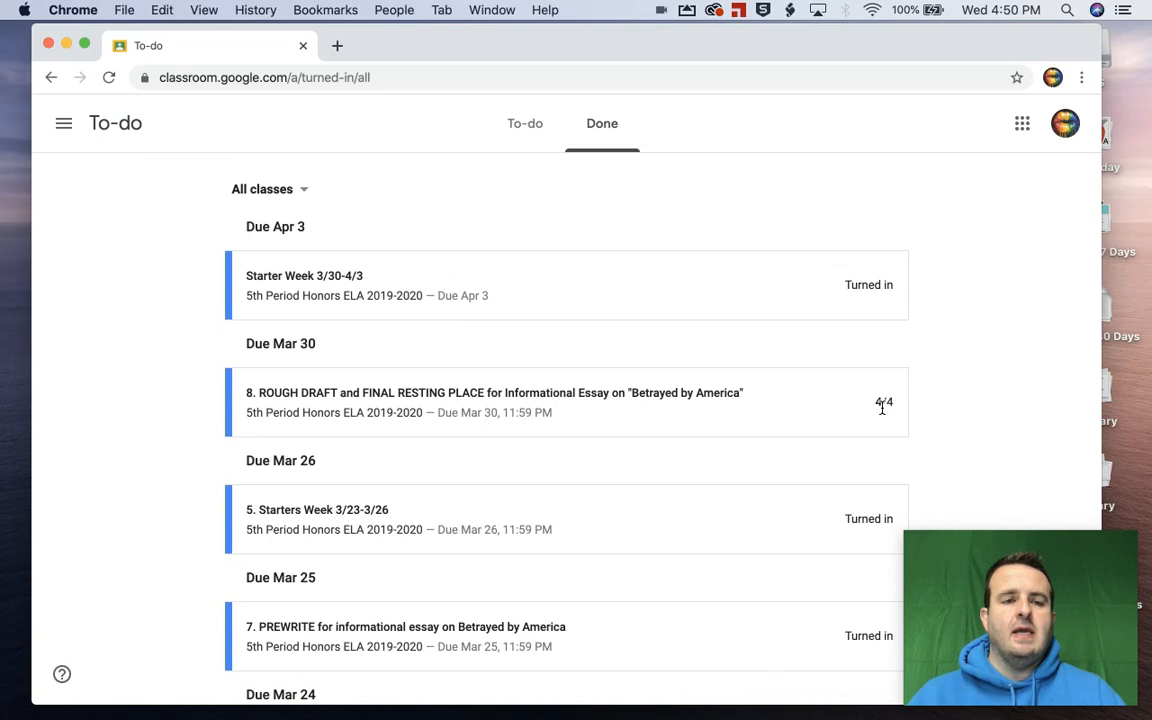
{"action": "left_click", "coordinate": [64, 122]}
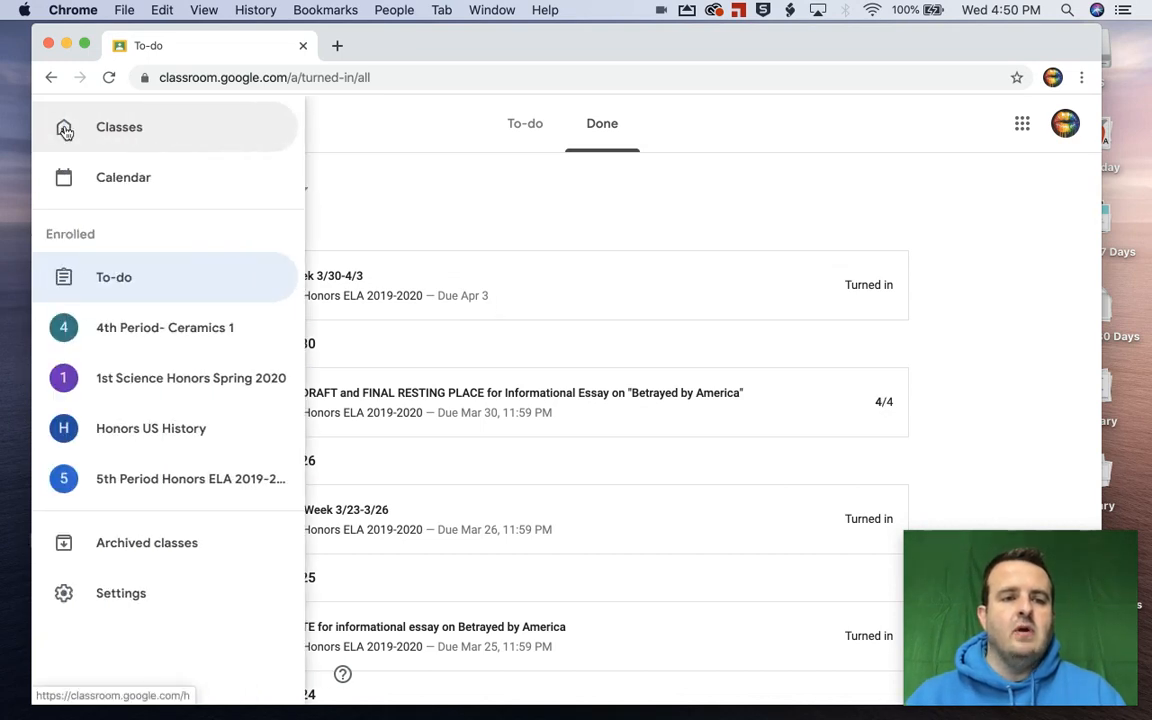